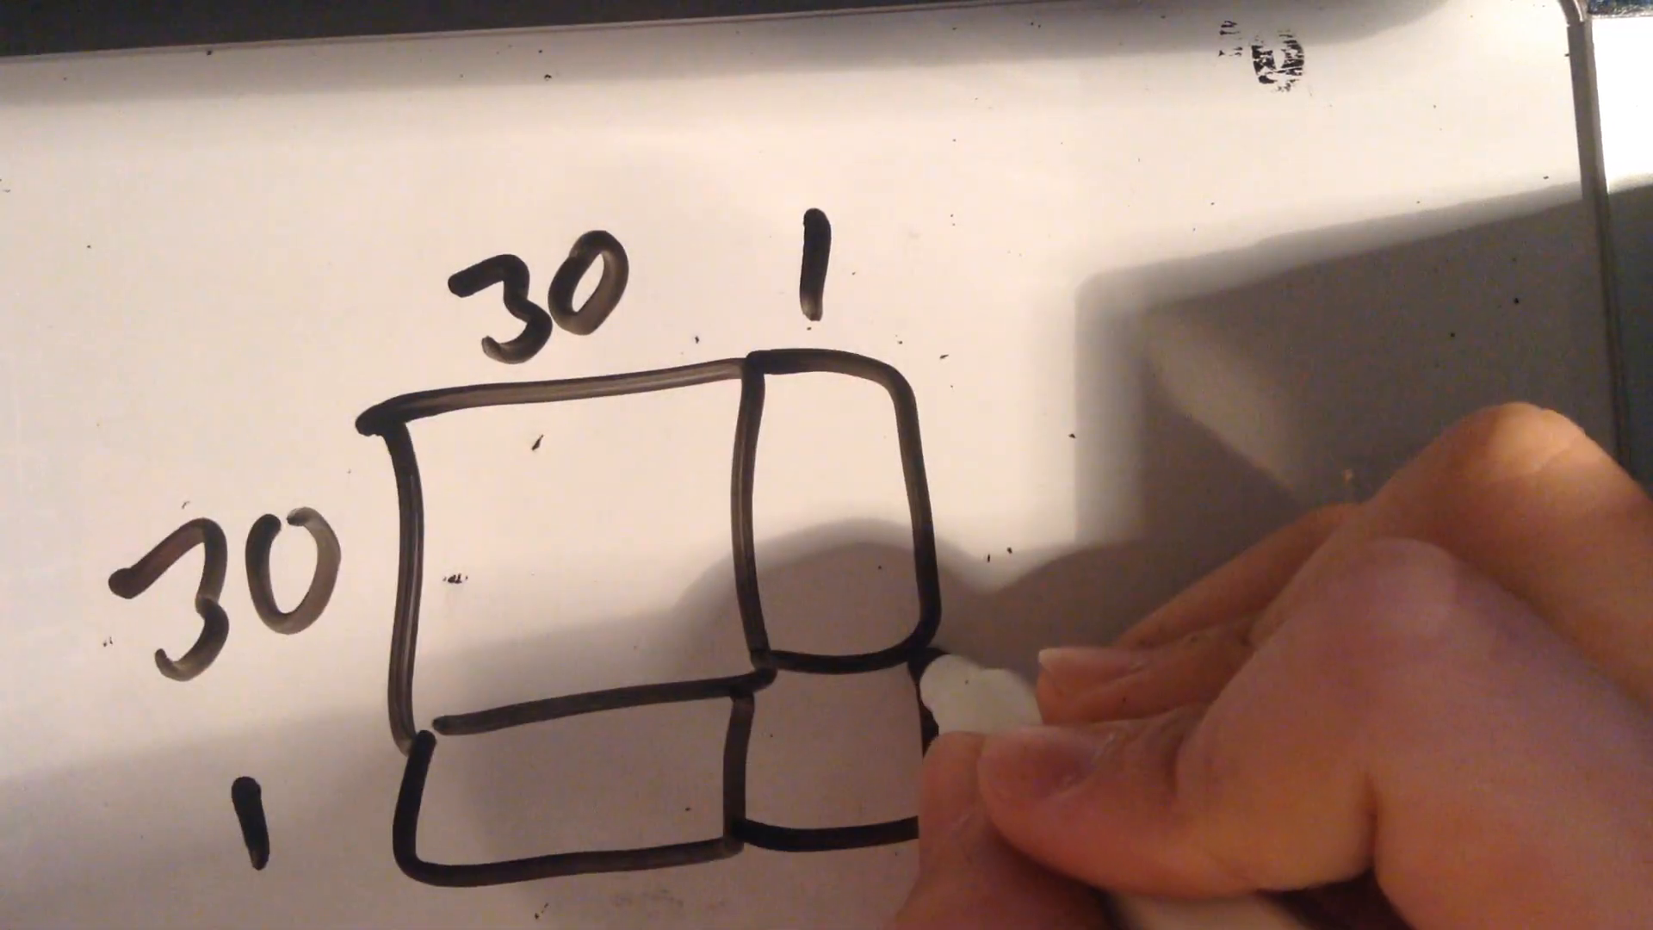
left_click(834, 570)
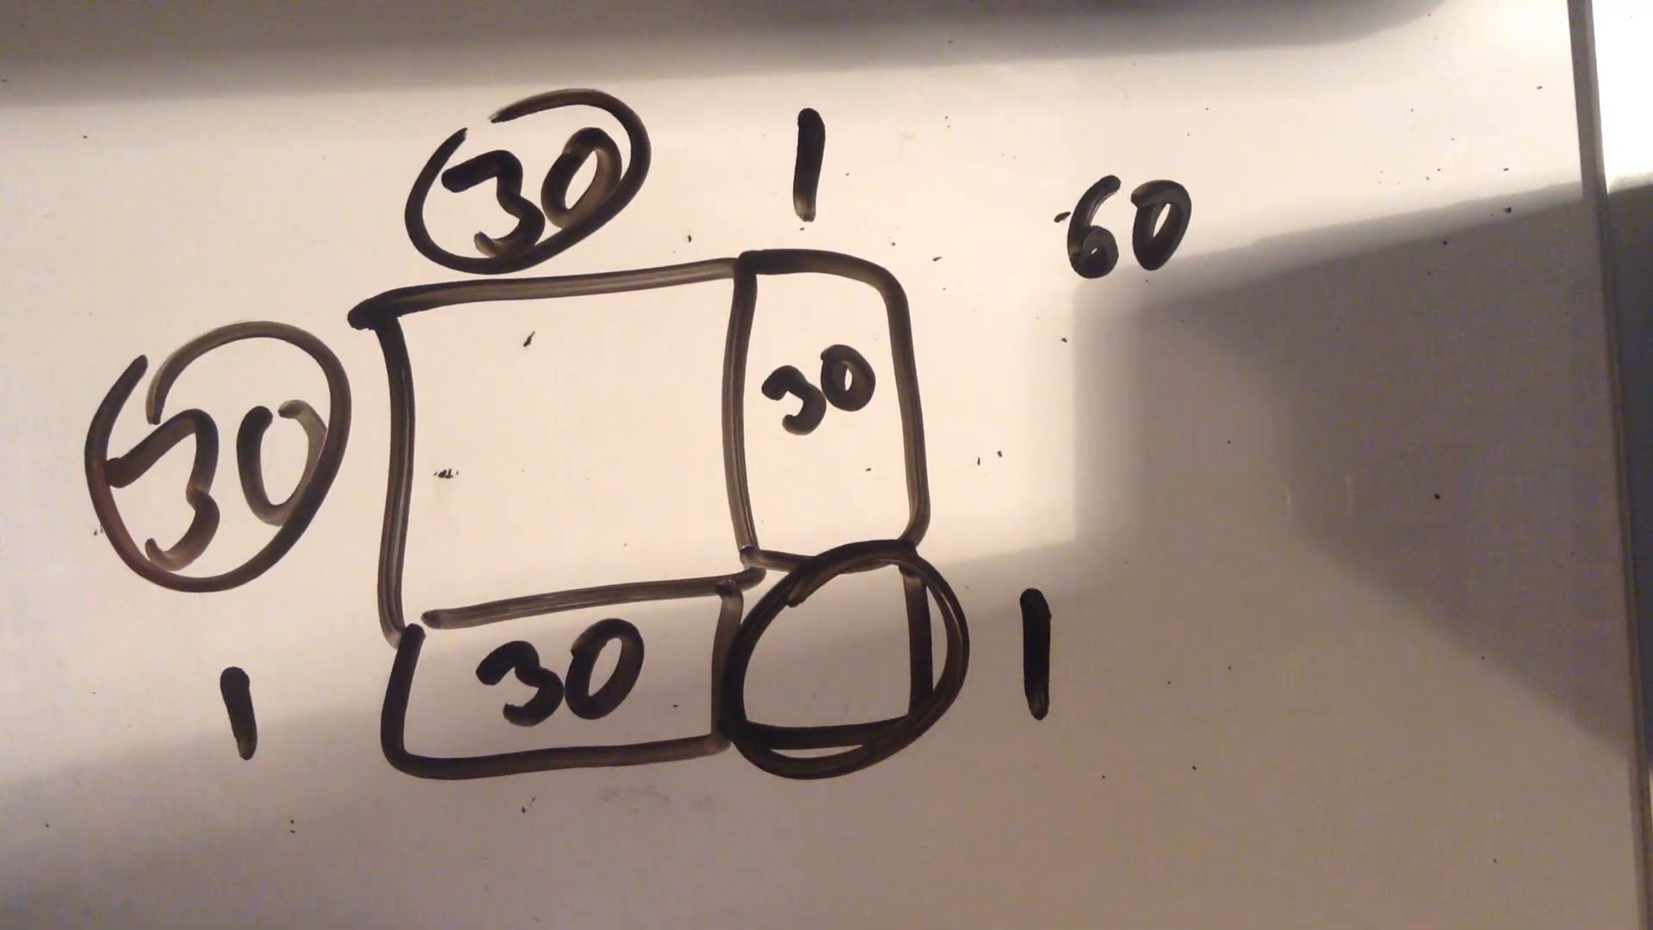
mouse_move(632, 685)
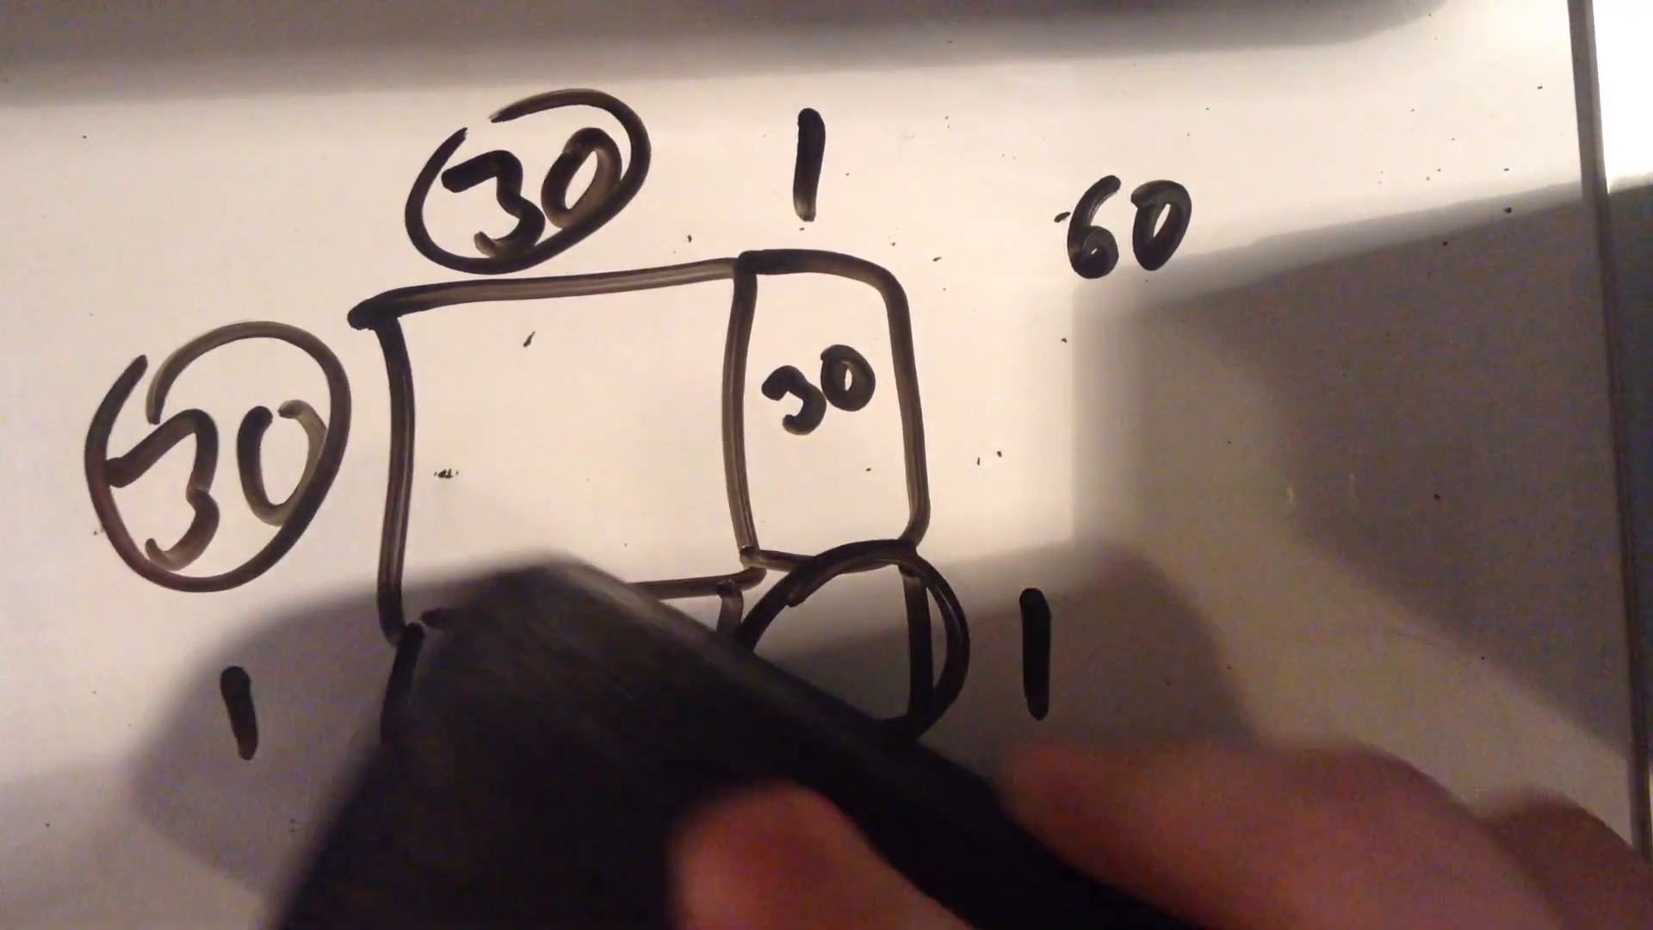